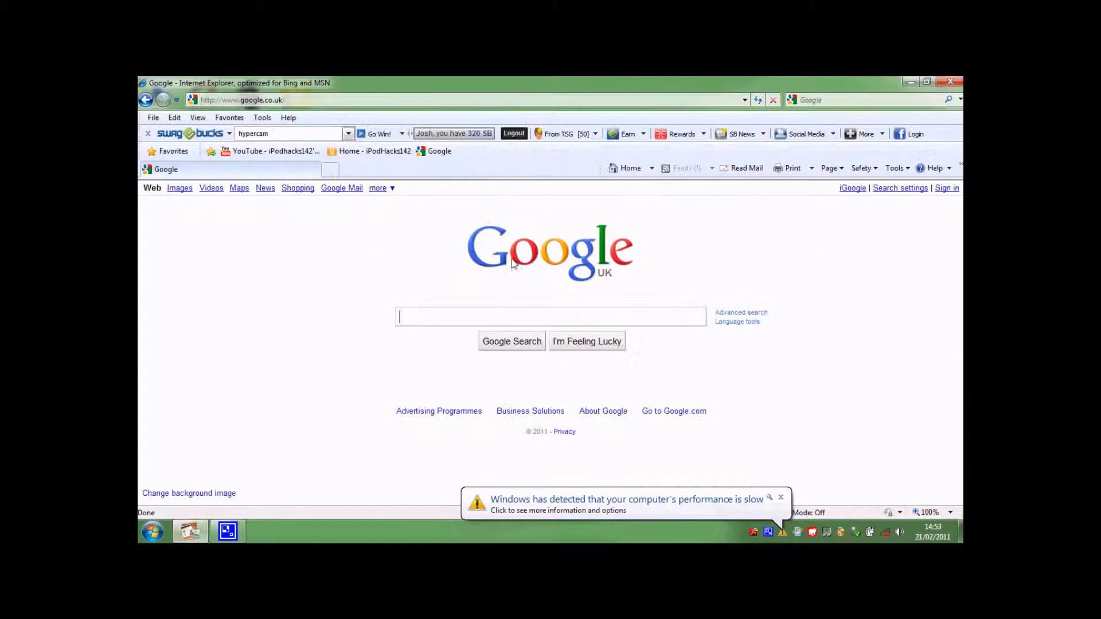
# Step: Search Google for 'hypercam' so the hyperionics.com HyperCam page is listed first
pyautogui.write('hyper')
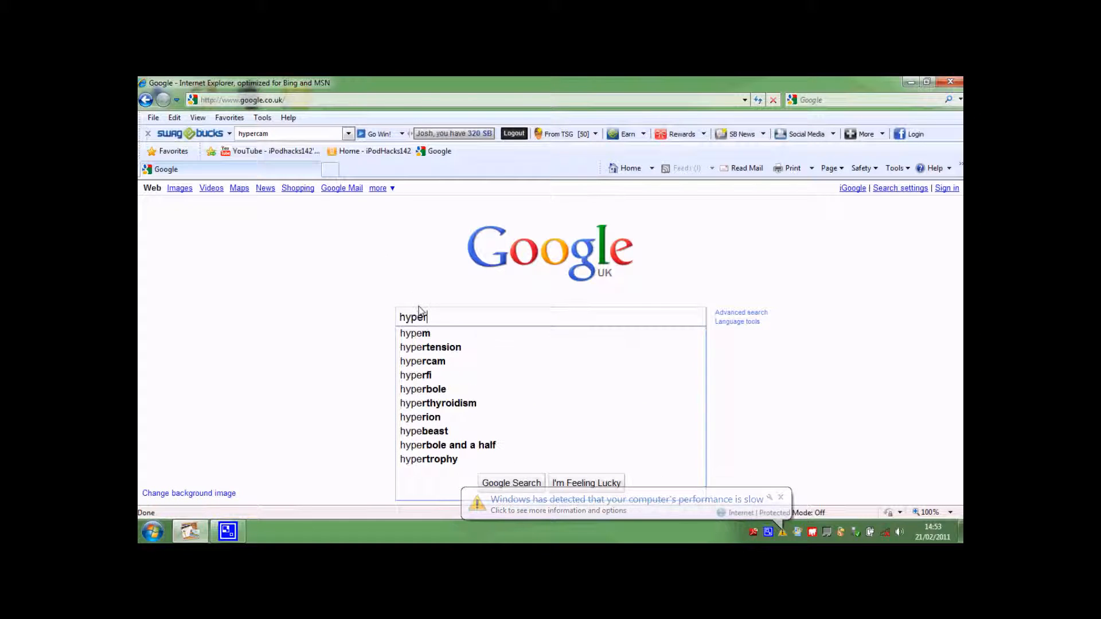
pyautogui.write('can')
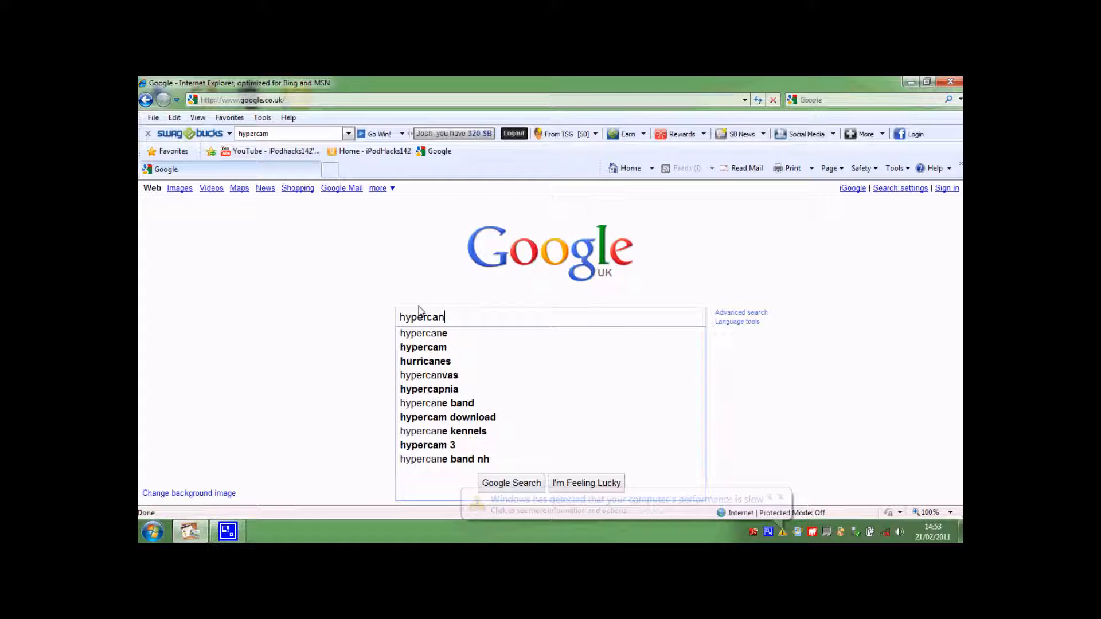
pyautogui.click(423, 346)
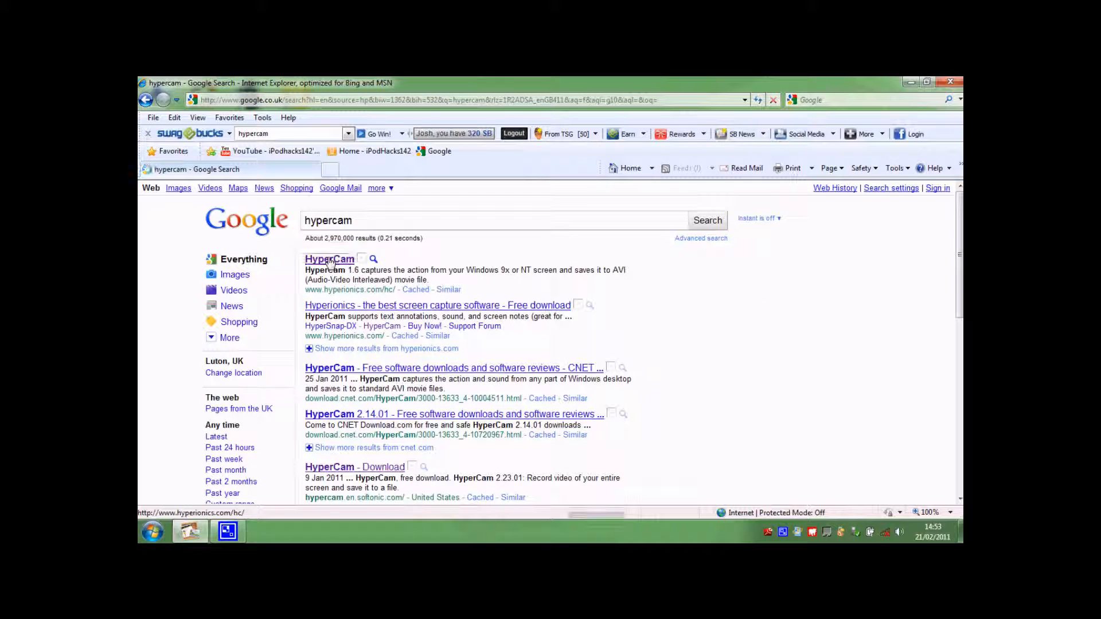
# Step: Open the top HyperCam result to reach the Hyperionics downloads page
pyautogui.click(329, 259)
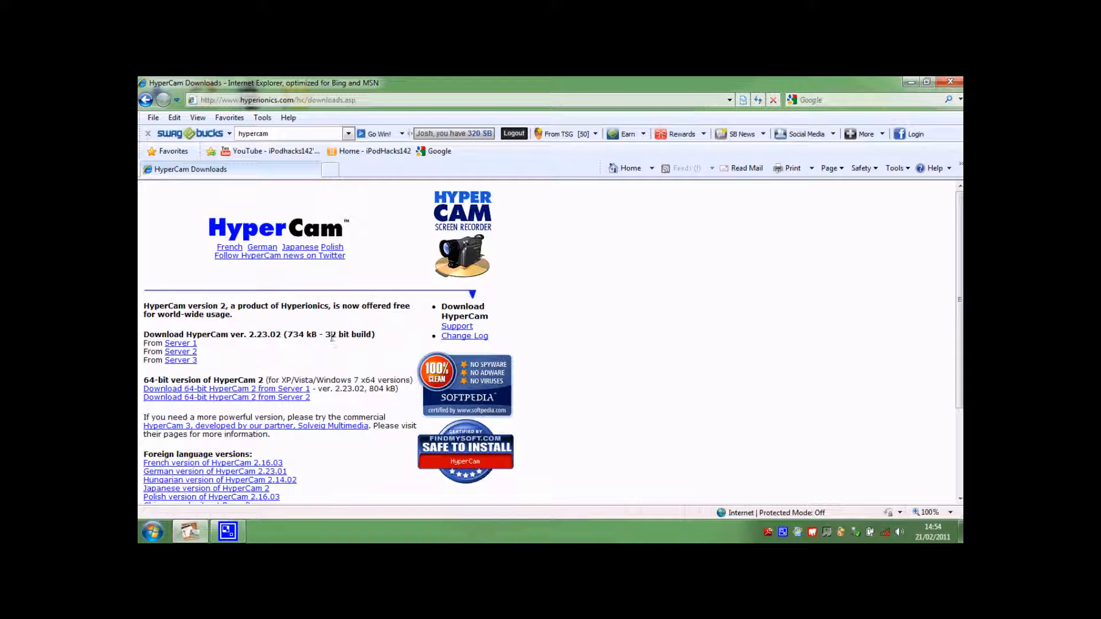
pyautogui.moveTo(360, 351)
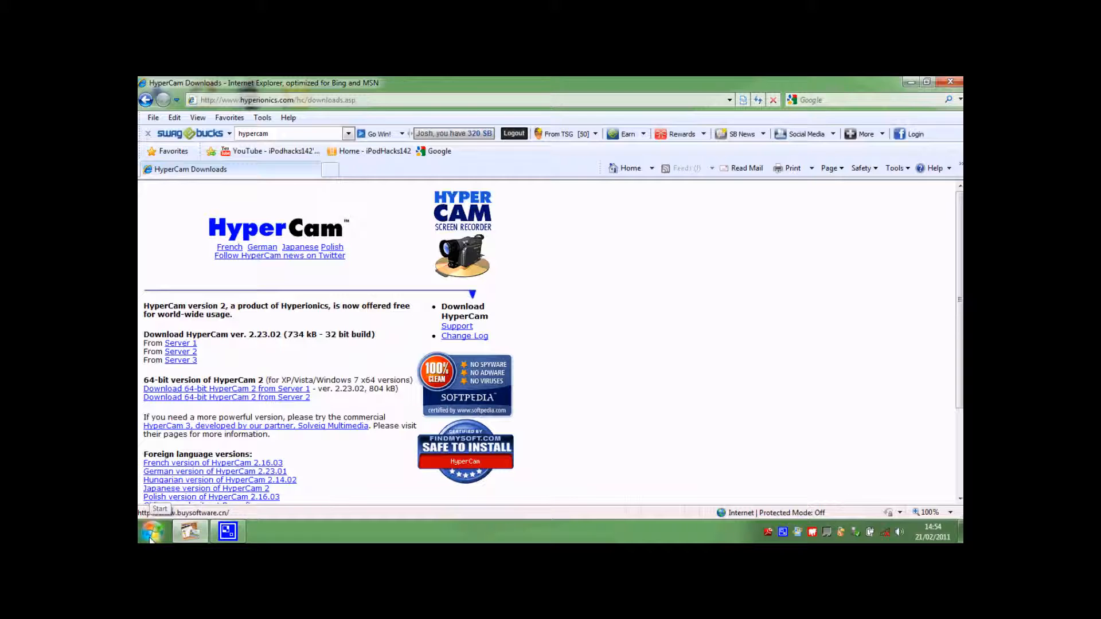
pyautogui.click(152, 530)
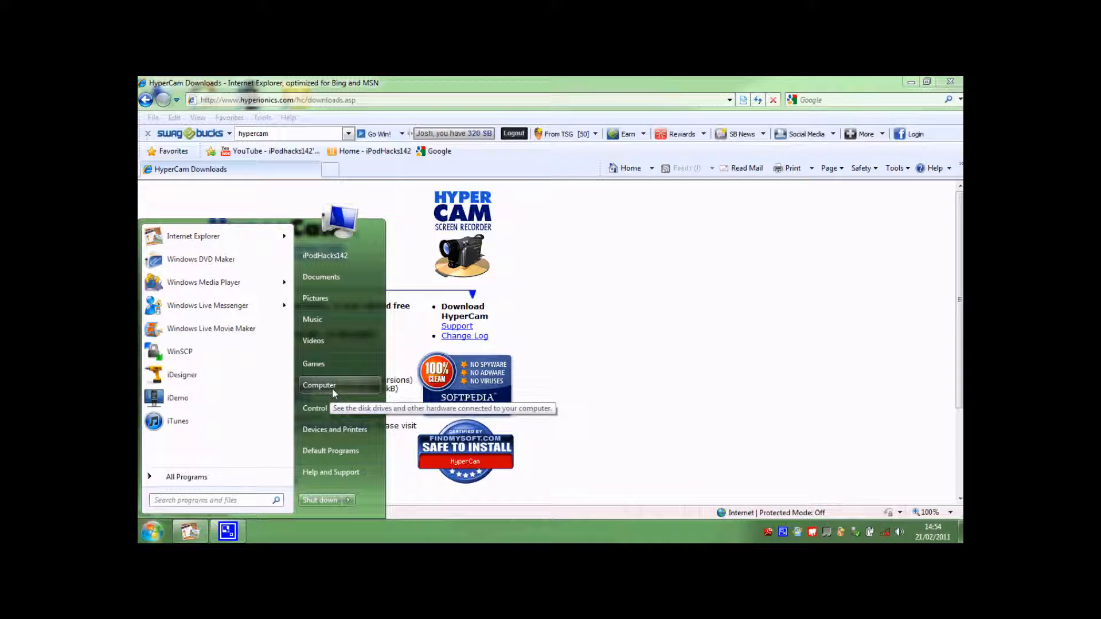
pyautogui.rightClick(319, 385)
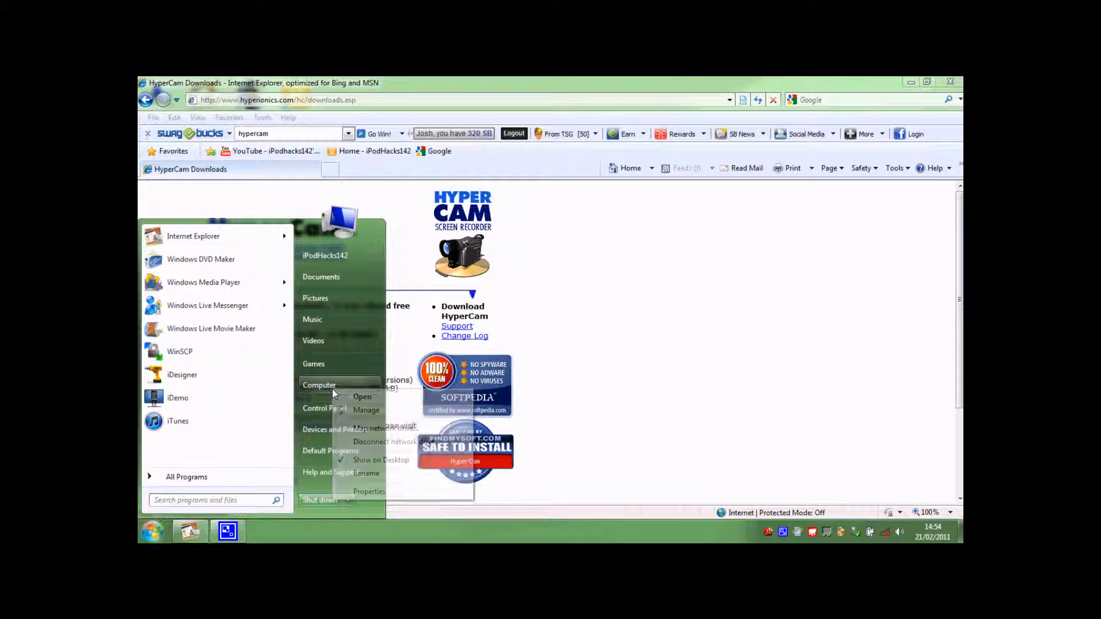
pyautogui.click(386, 499)
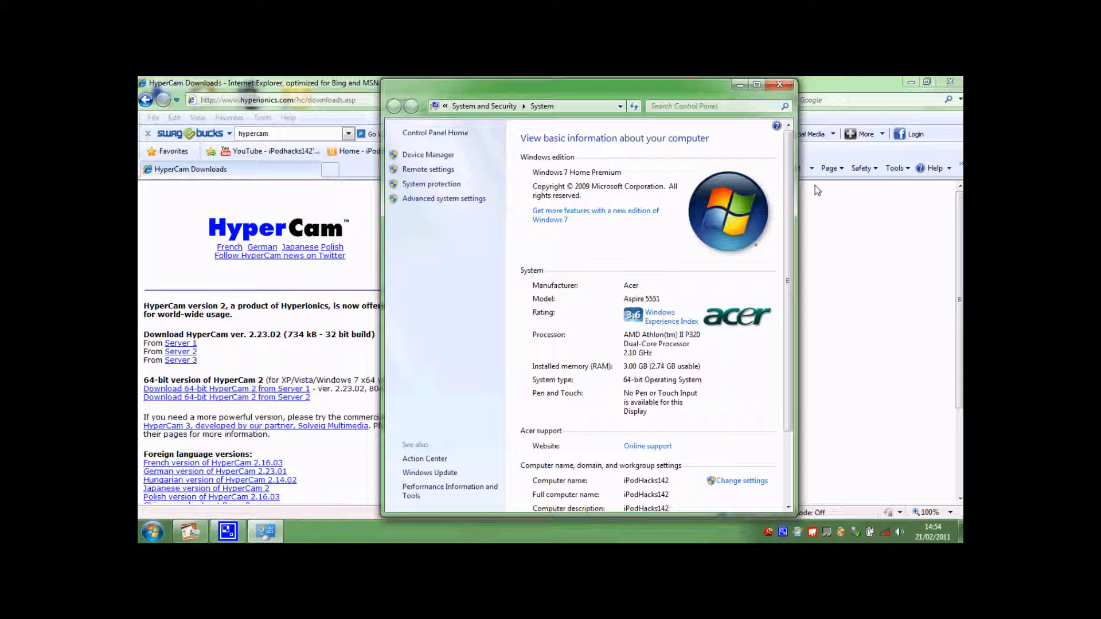
pyautogui.click(779, 83)
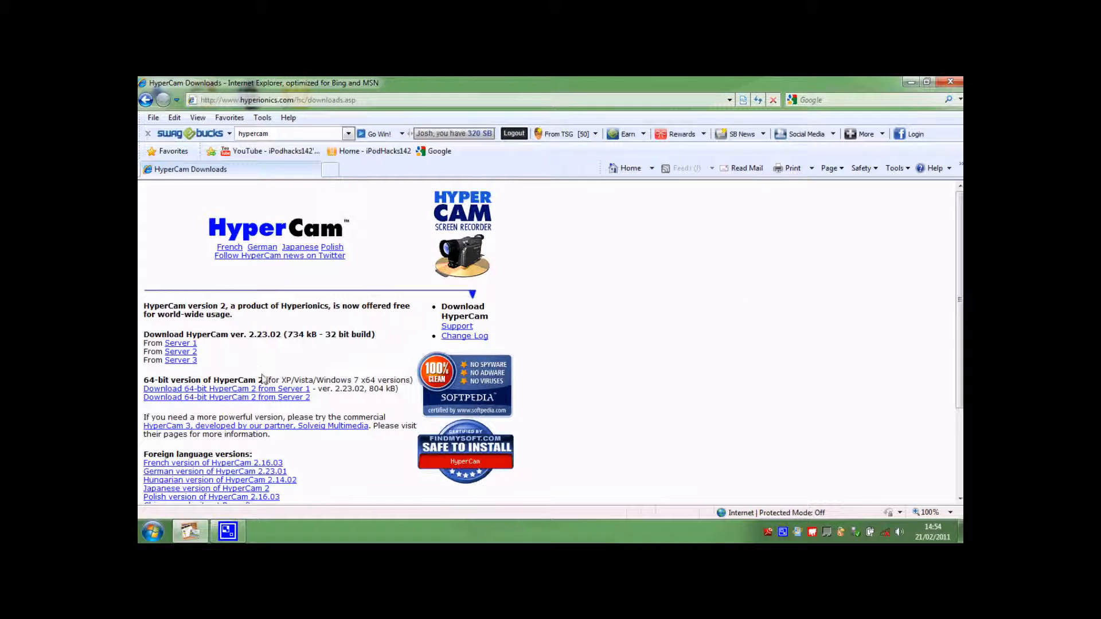
# Step: Request the 64-bit HyperCam 2 installer from Server 1 and handle the File Download dialog
pyautogui.click(220, 389)
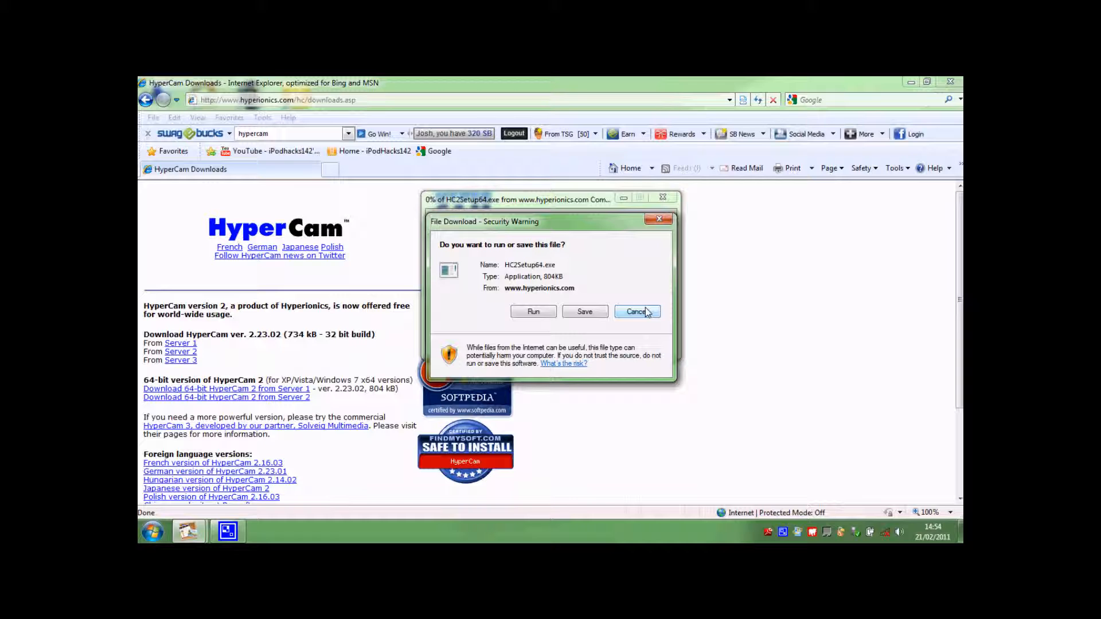
pyautogui.click(634, 311)
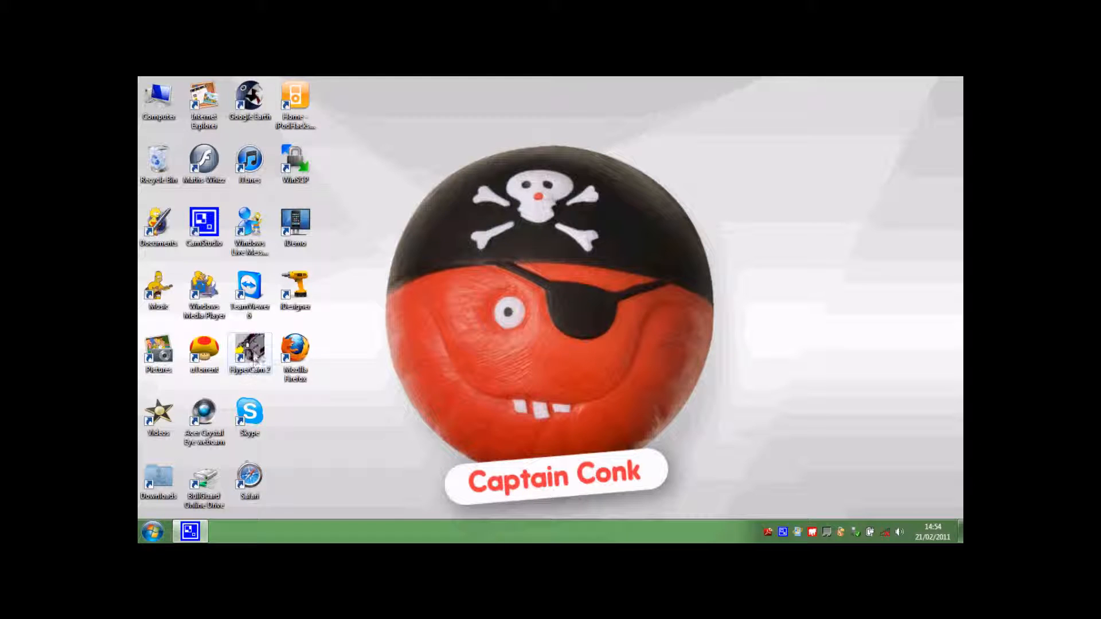
# Step: Launch HyperCam 2 from its desktop shortcut and show its Hot Keys settings (F5 start/stop, F3 pause)
pyautogui.doubleClick(249, 350)
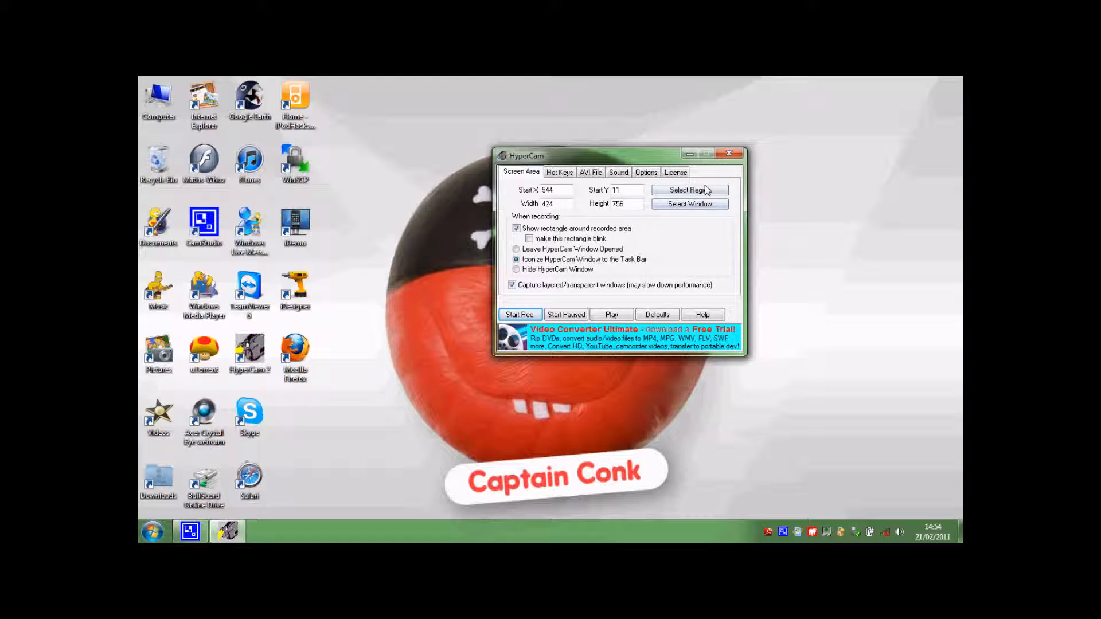
pyautogui.moveTo(715, 204)
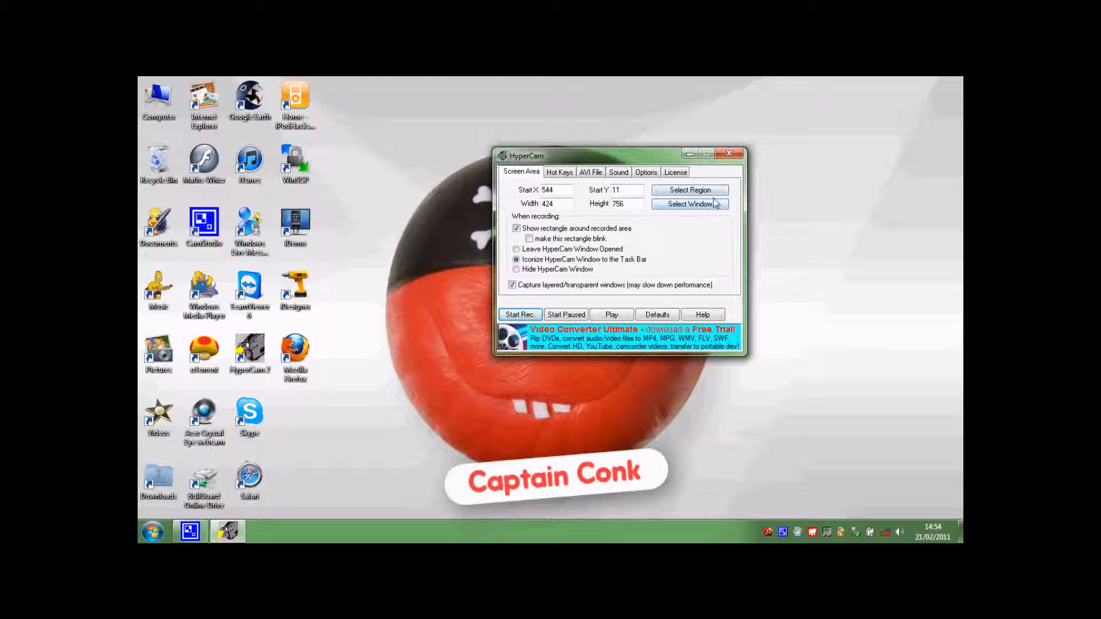
pyautogui.click(558, 172)
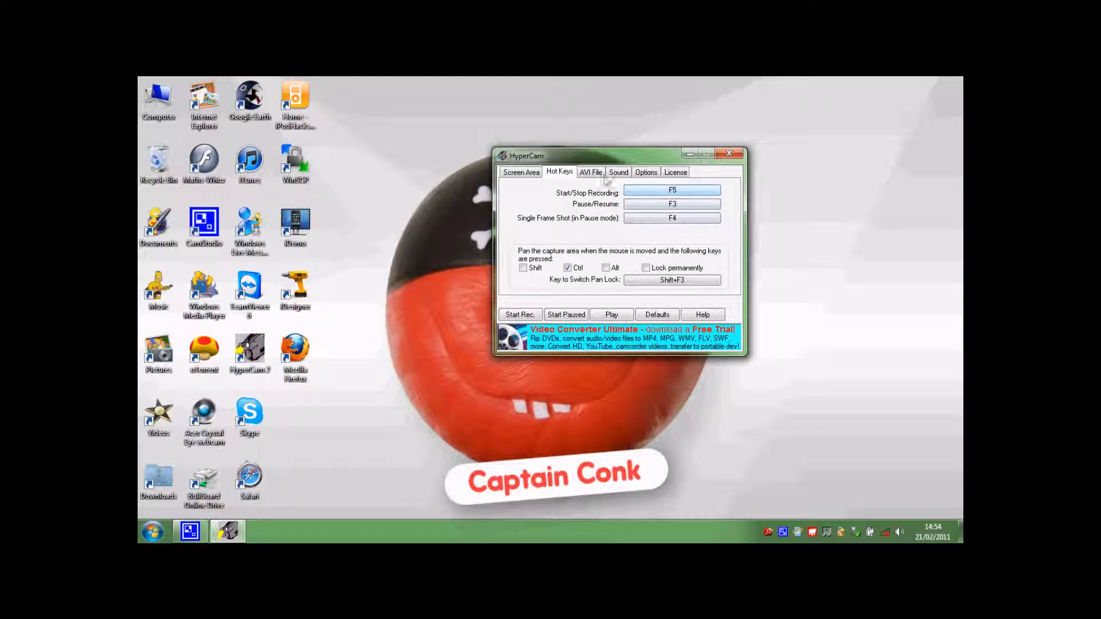
# Step: Show the AVI File, Sound, Options and License settings, then return to Screen Area
pyautogui.click(590, 172)
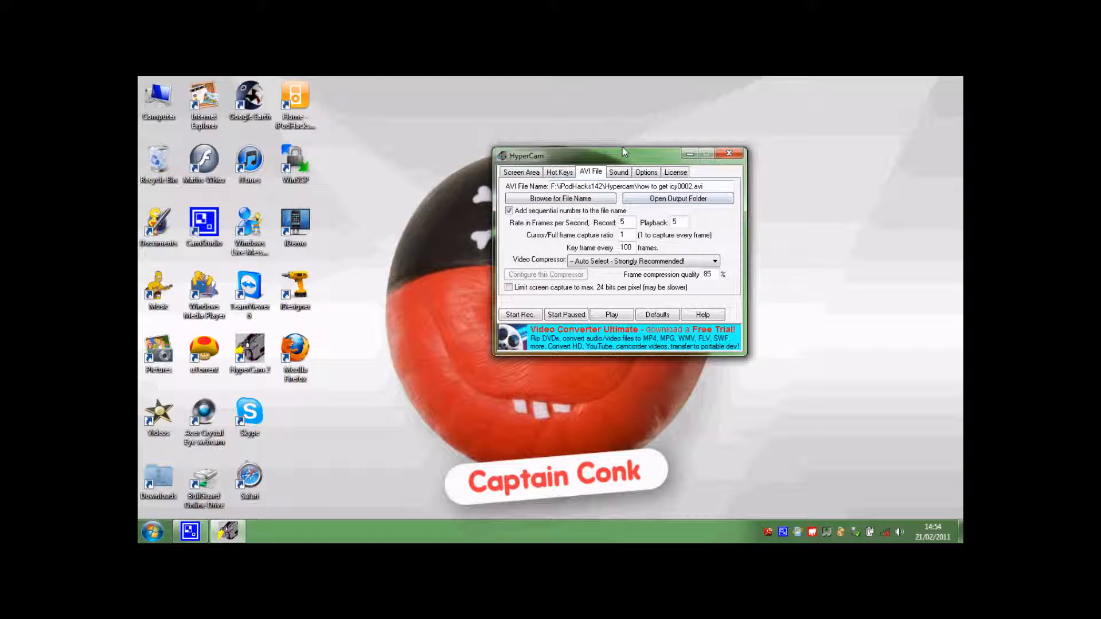
pyautogui.click(618, 172)
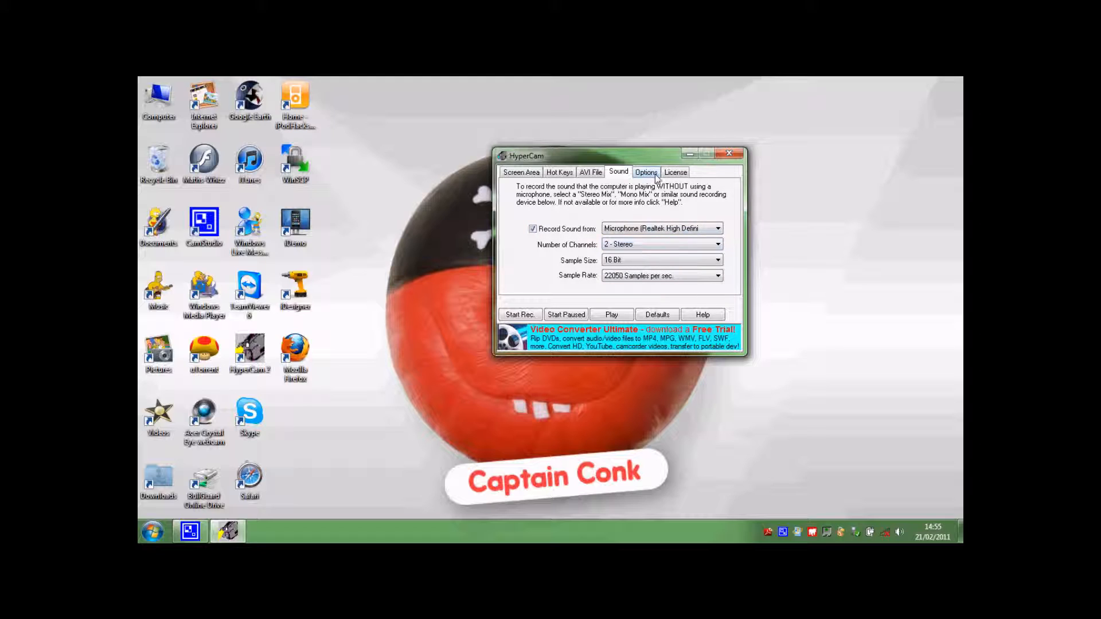
pyautogui.click(646, 172)
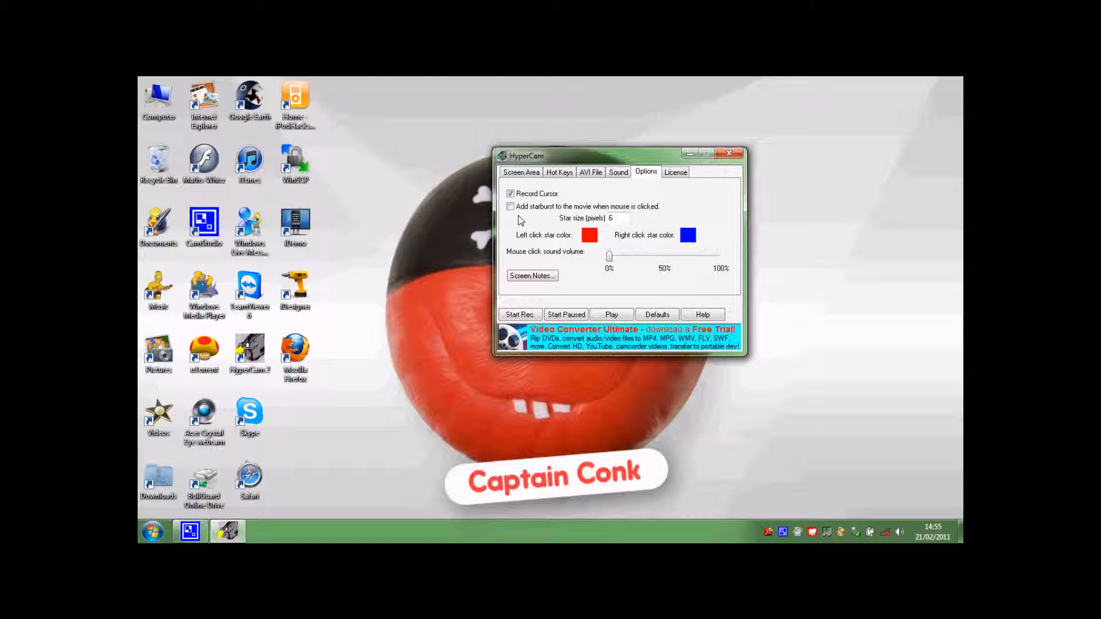
pyautogui.click(674, 172)
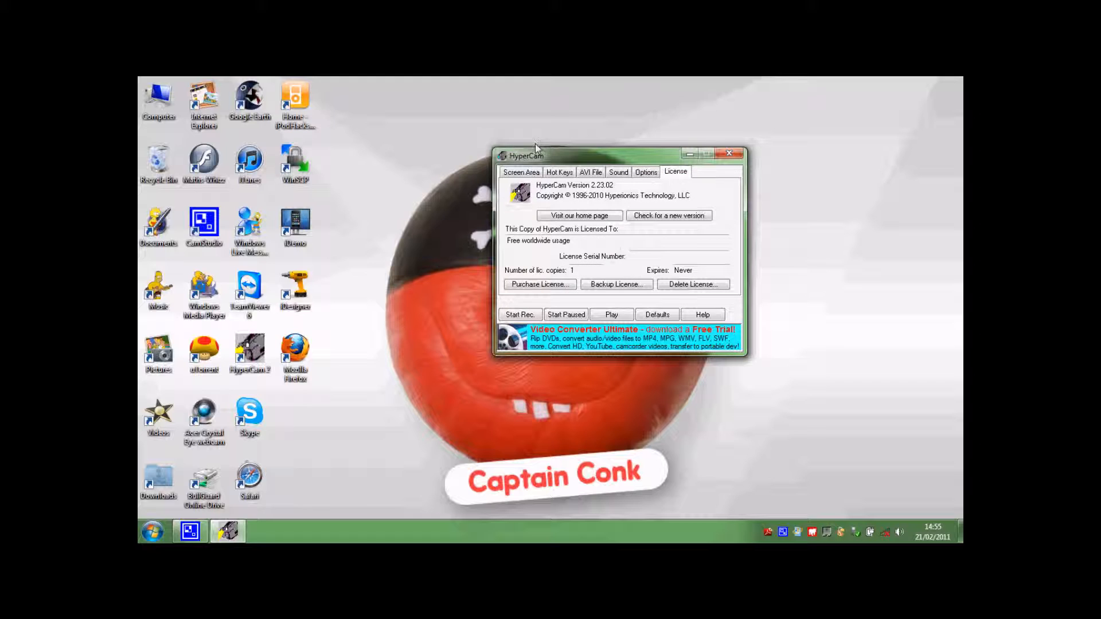
pyautogui.click(521, 172)
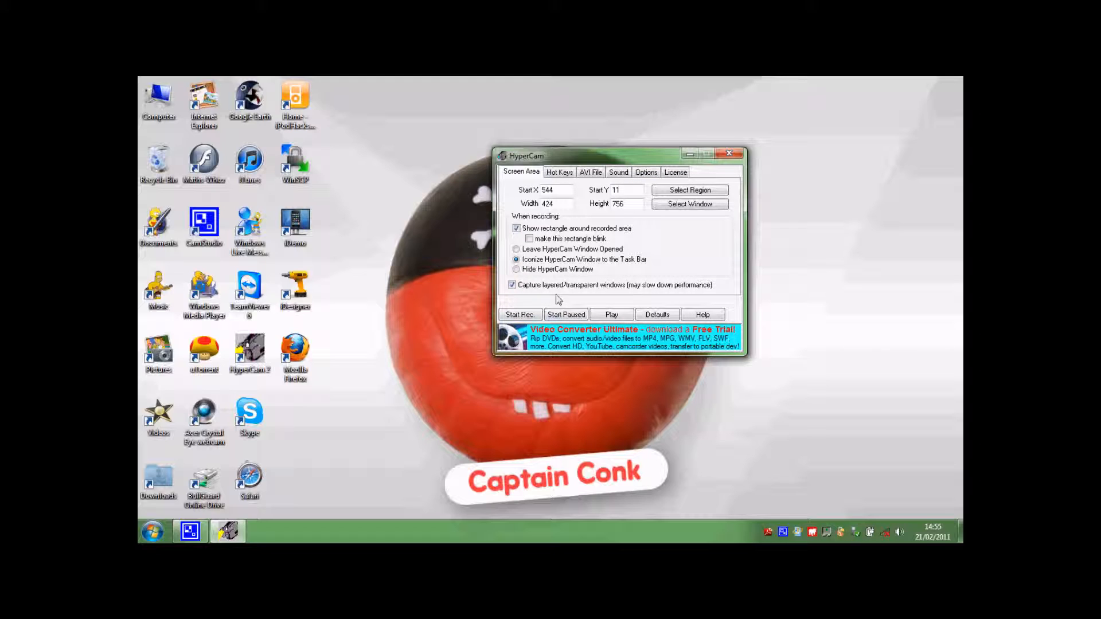
pyautogui.moveTo(631, 250)
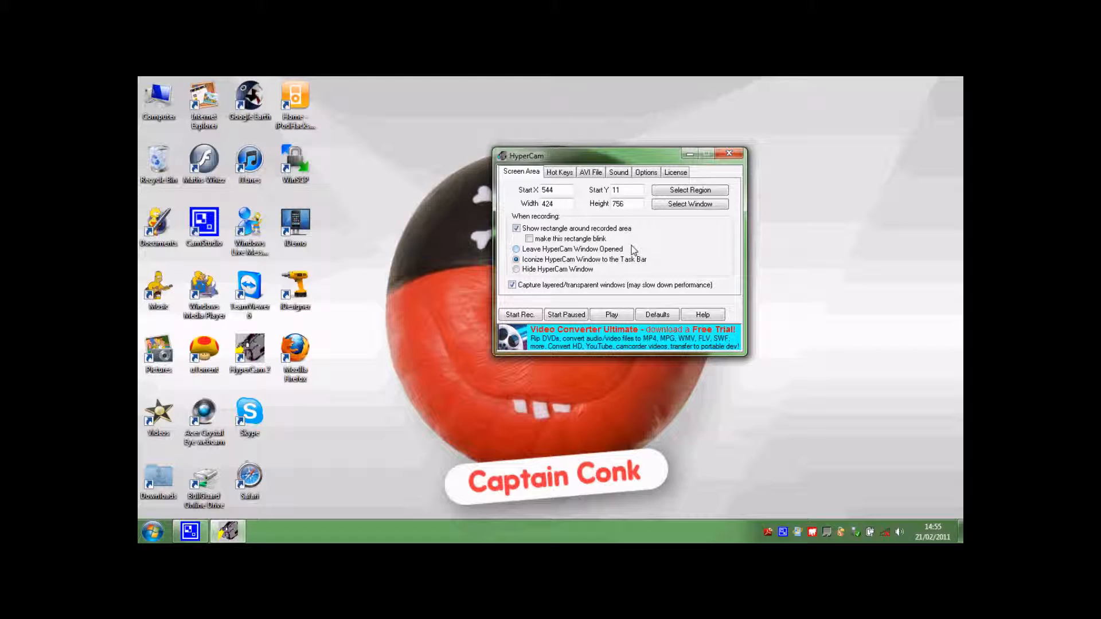
pyautogui.moveTo(686, 242)
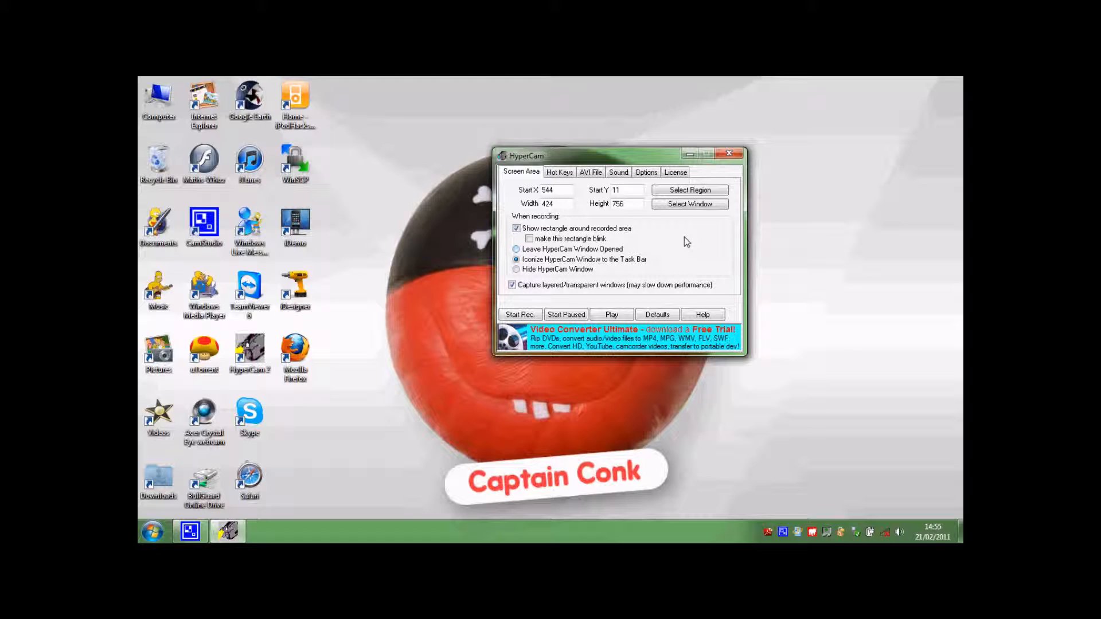
pyautogui.moveTo(692, 237)
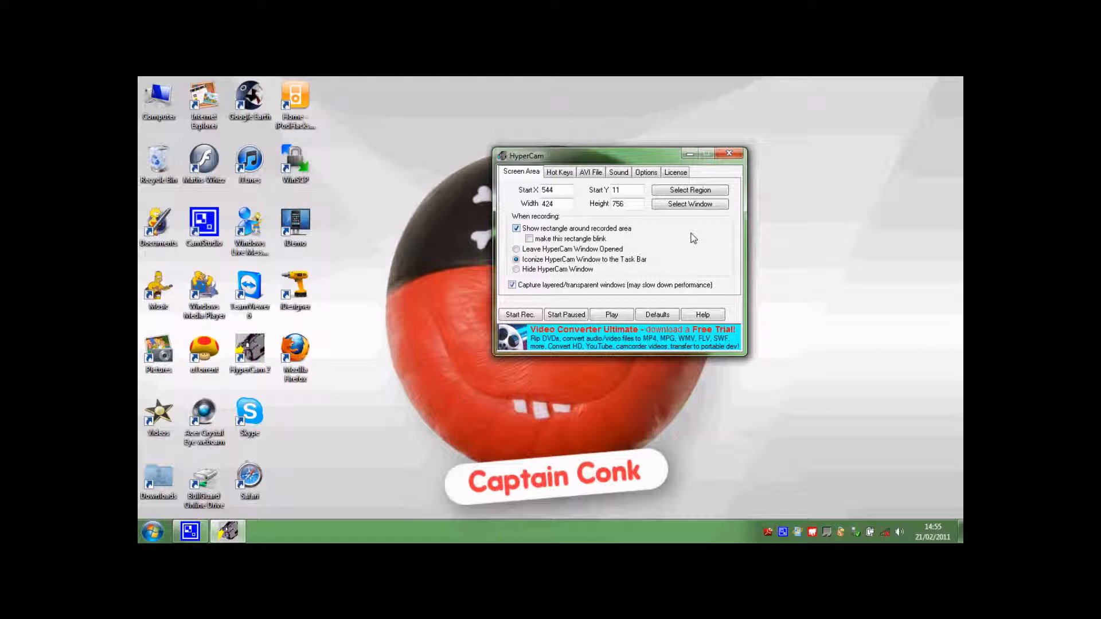